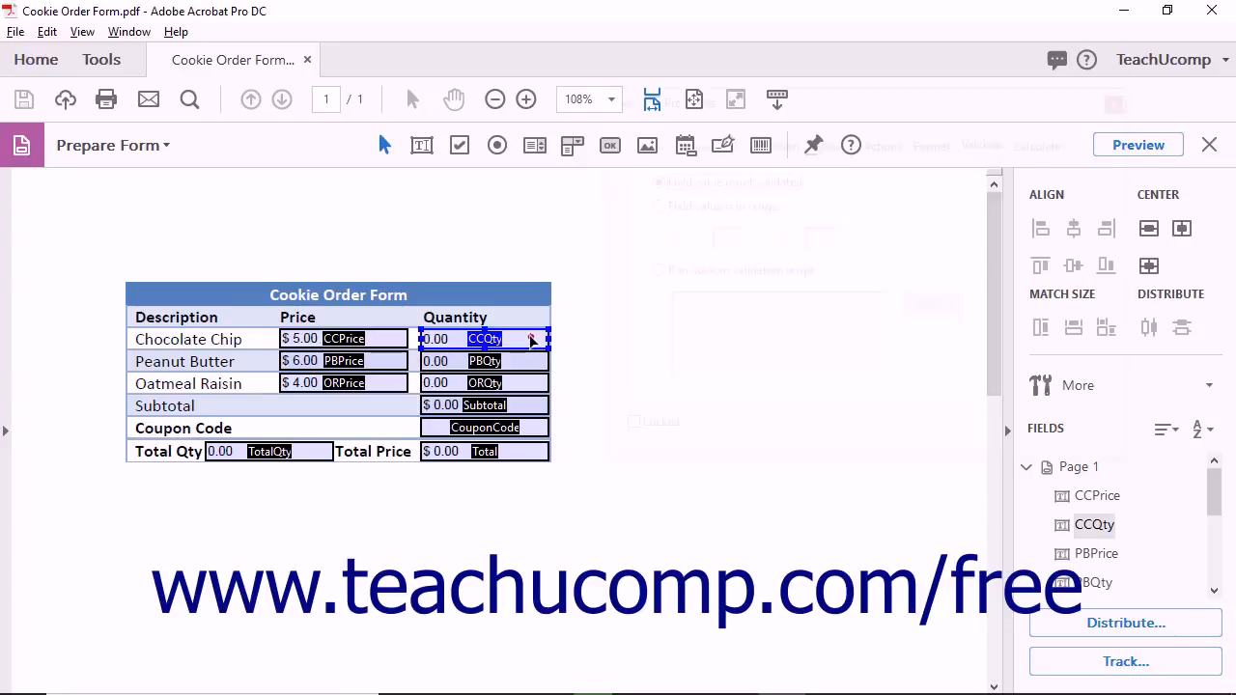
Bring up the Text Field Properties for the CCQty quantity field
double_click(483, 340)
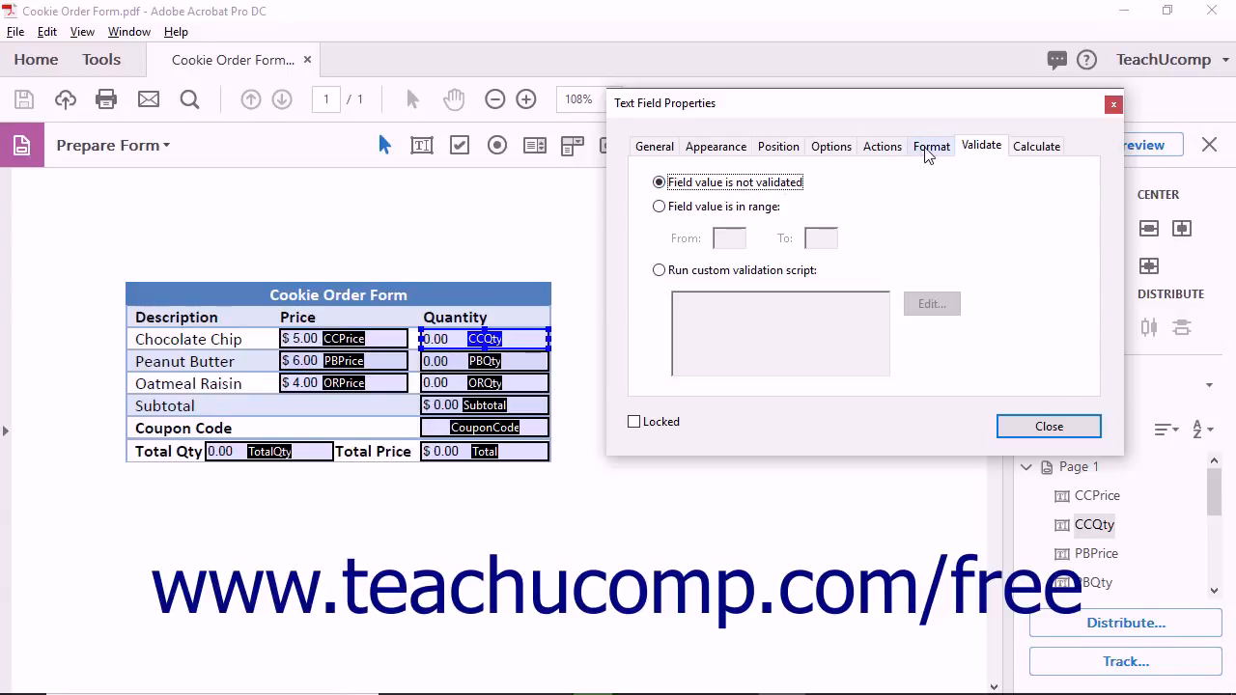
left_click(931, 147)
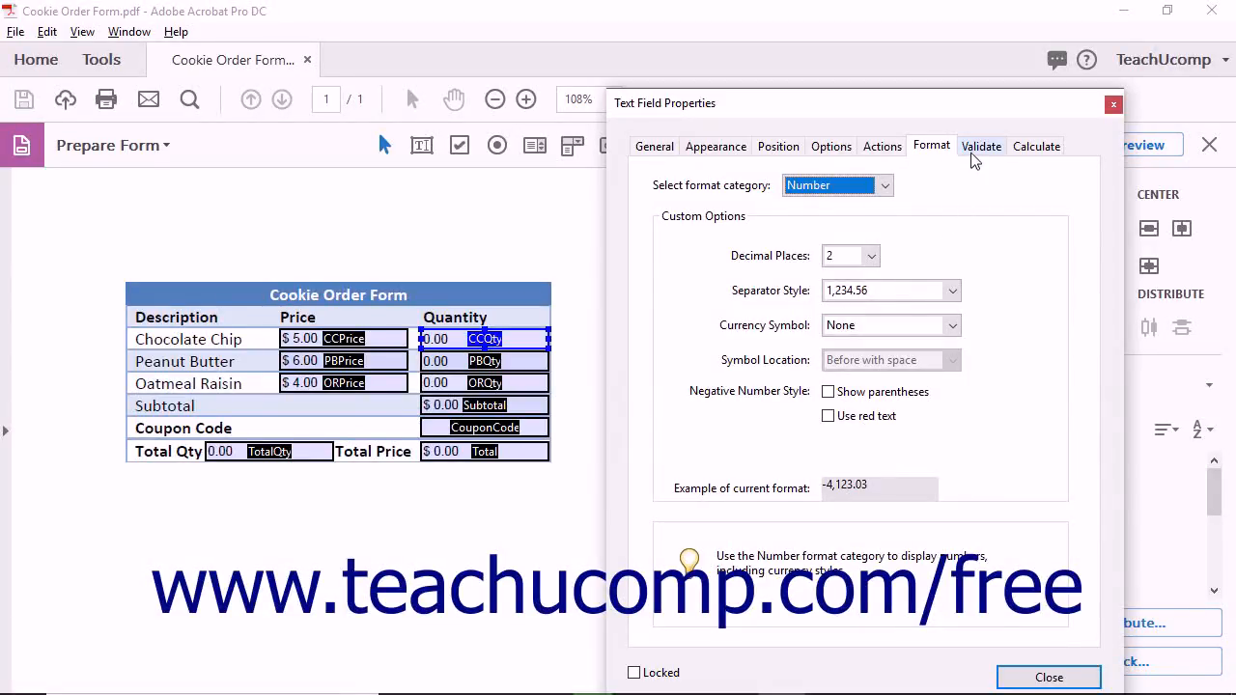
left_click(980, 147)
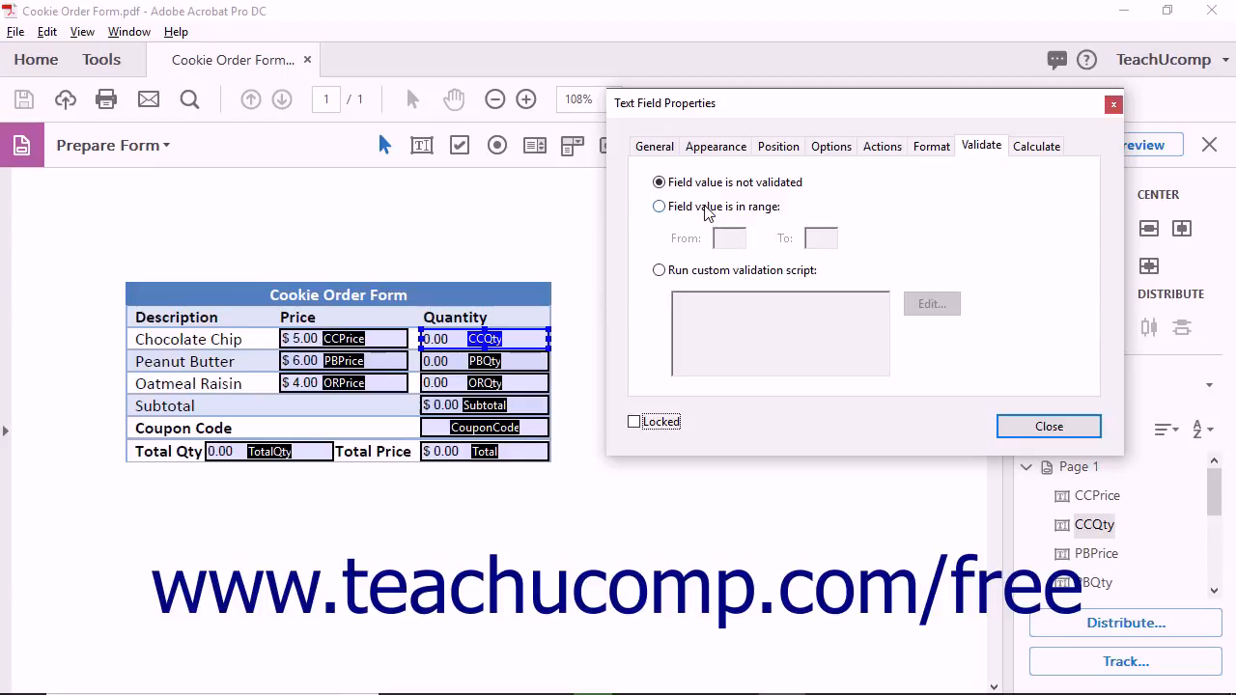
Validate CCQty as a range from 0 to 999, then choose a custom validation script instead
left_click(658, 205)
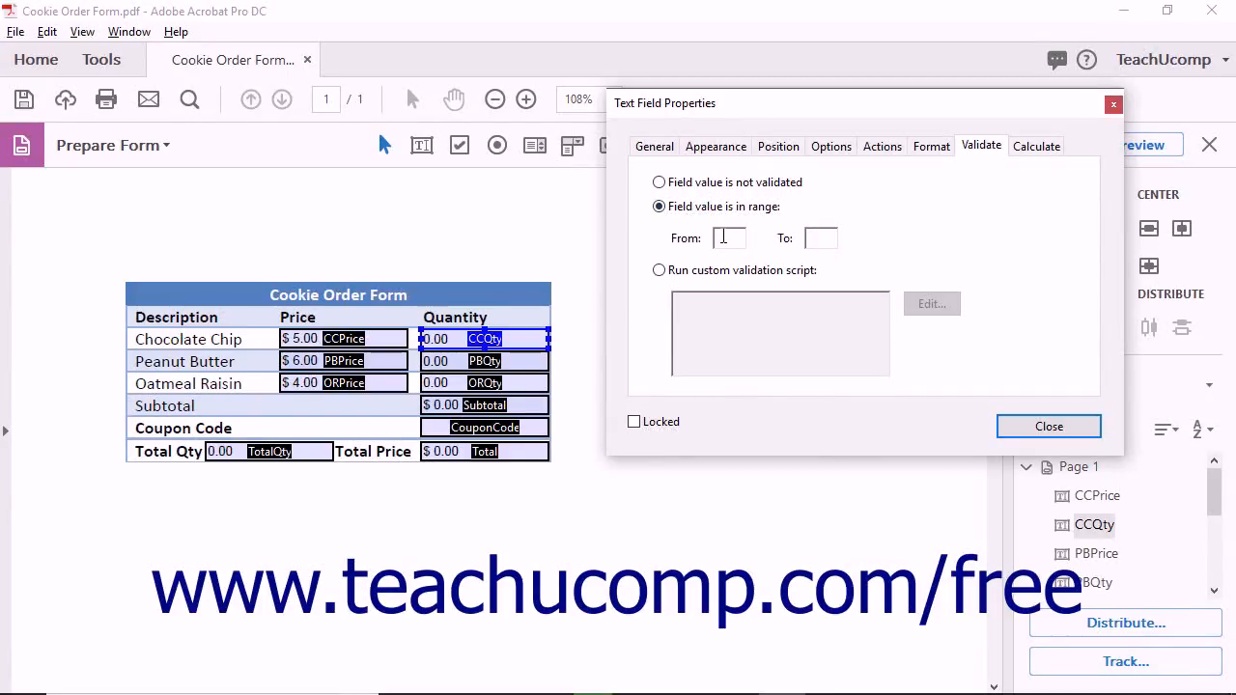
type("0")
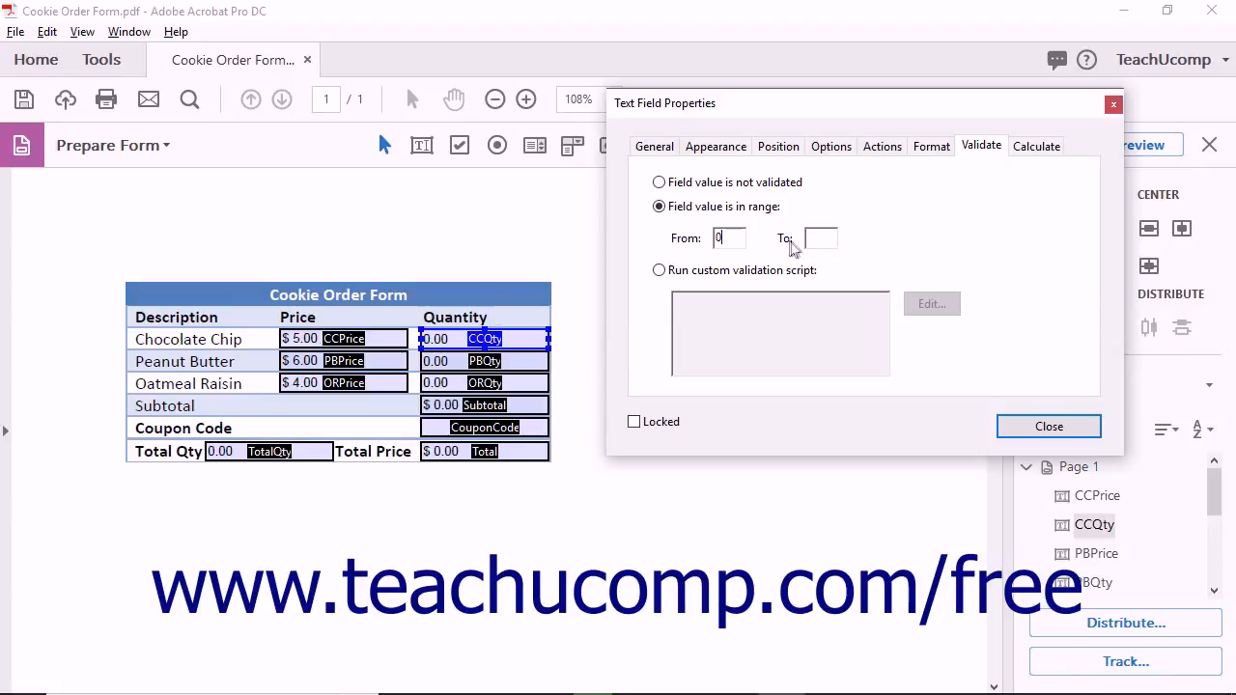
left_click(821, 239)
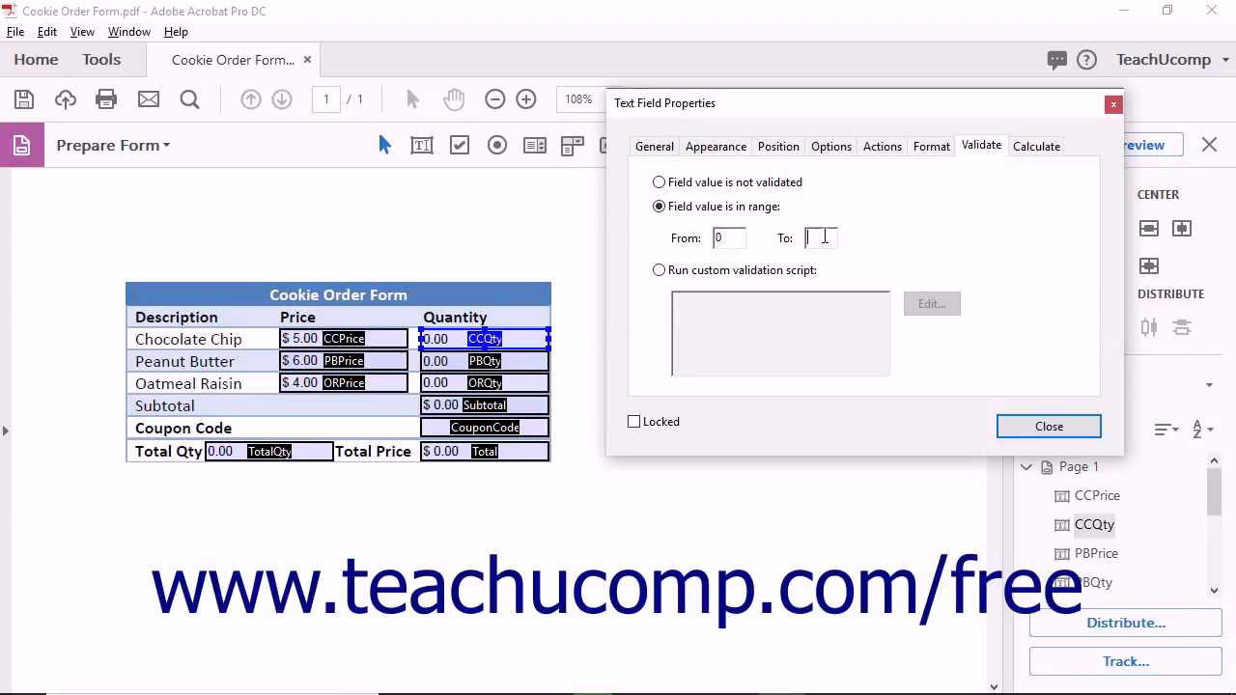
type("999")
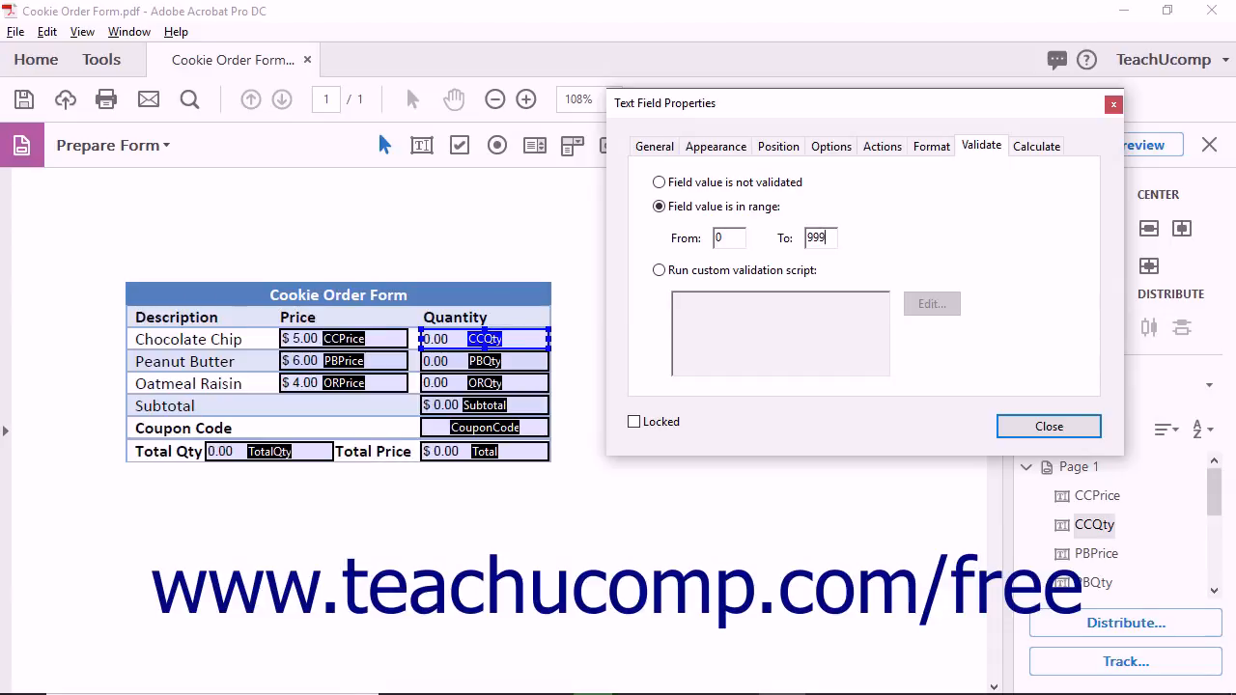
mouse_move(726, 266)
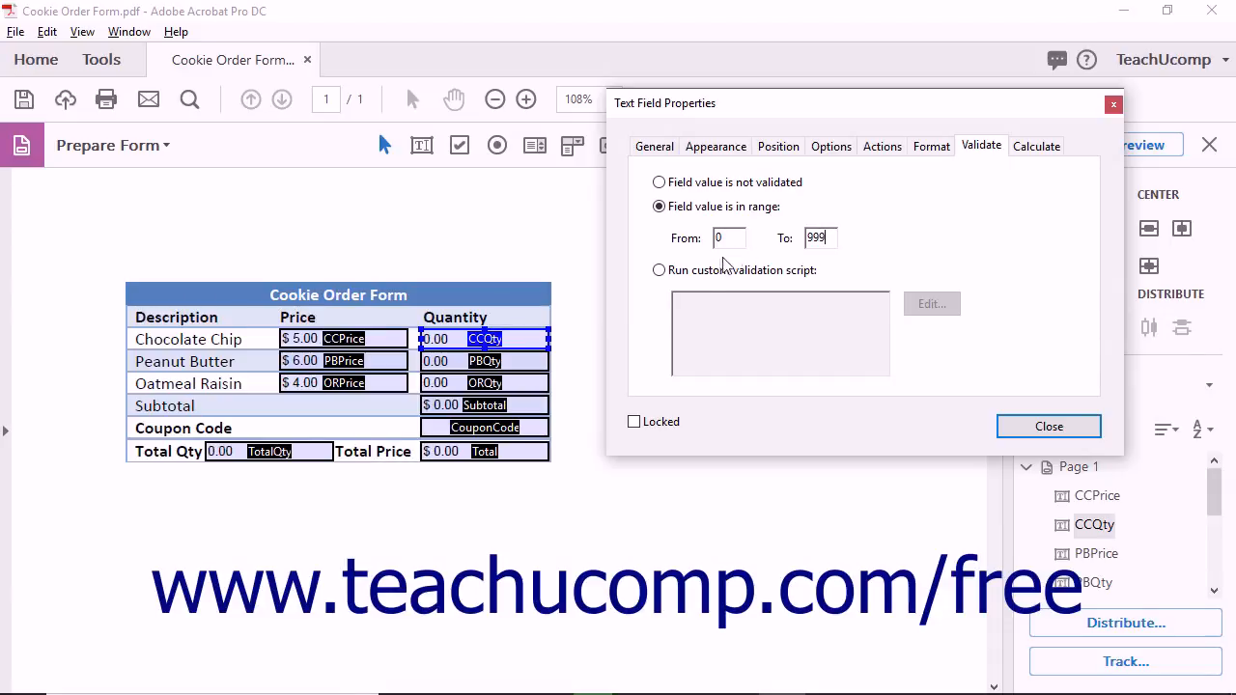
left_click(658, 270)
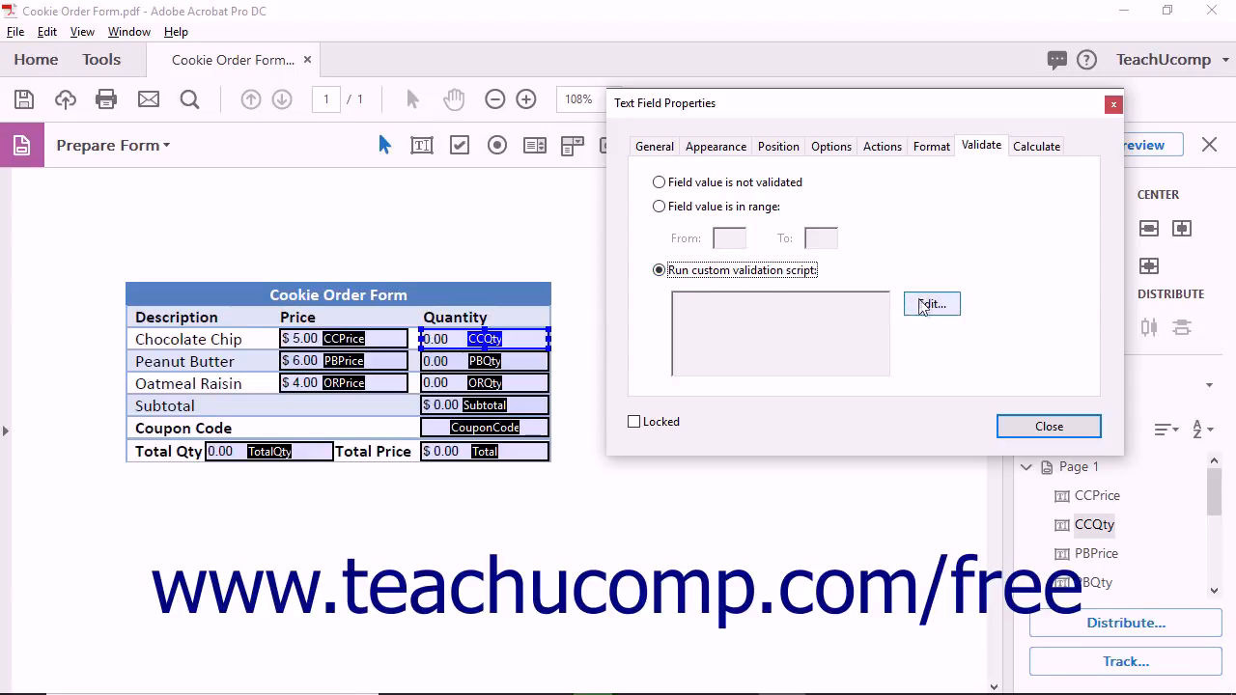
Dismiss the empty JavaScript Editor and restore range validation with an upper limit of 999
left_click(930, 305)
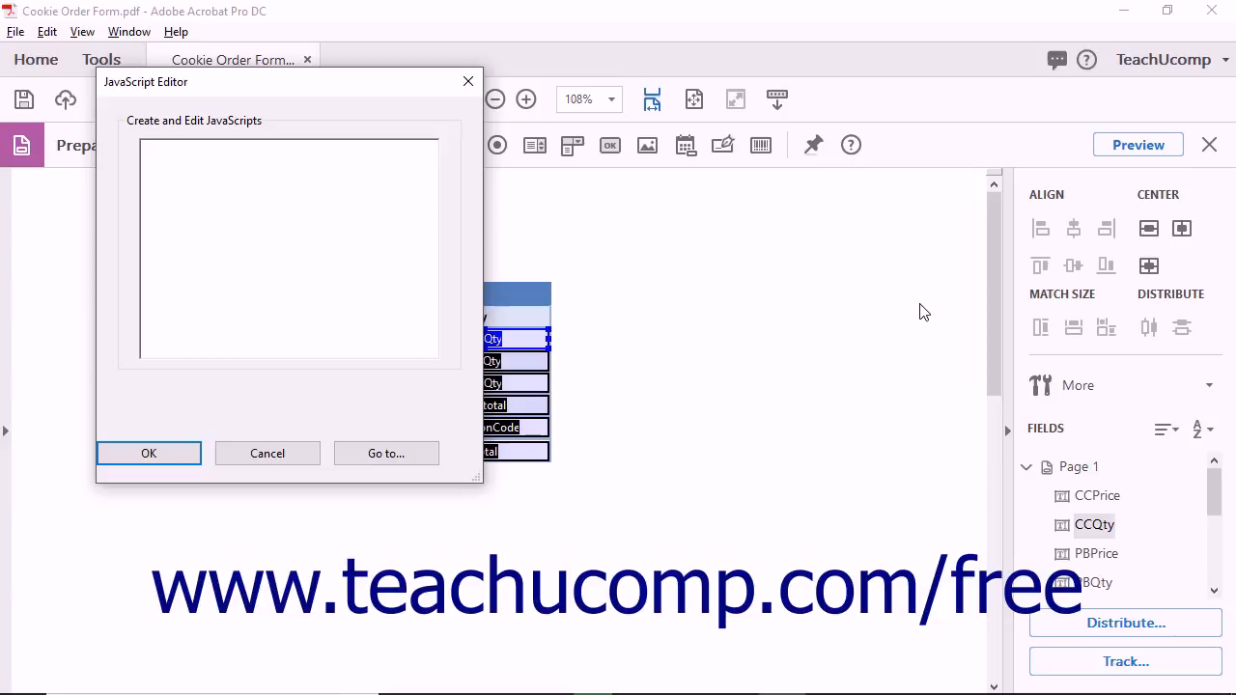
mouse_move(917, 311)
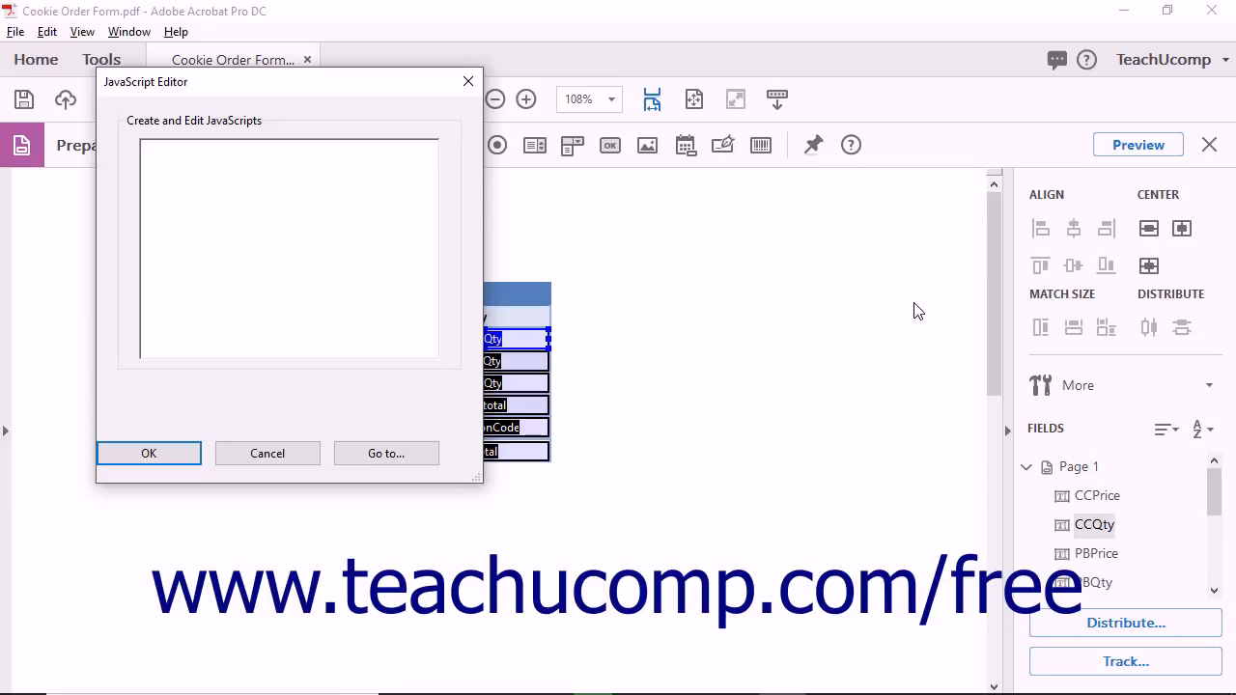
left_click(274, 247)
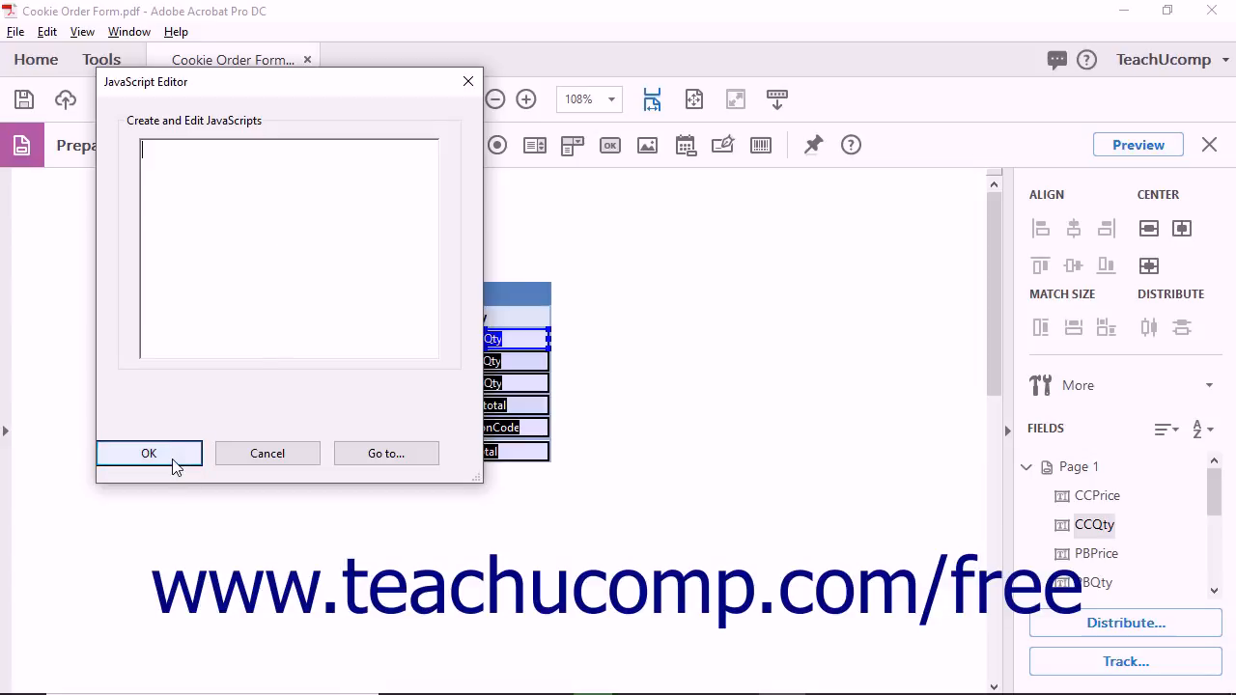
left_click(148, 452)
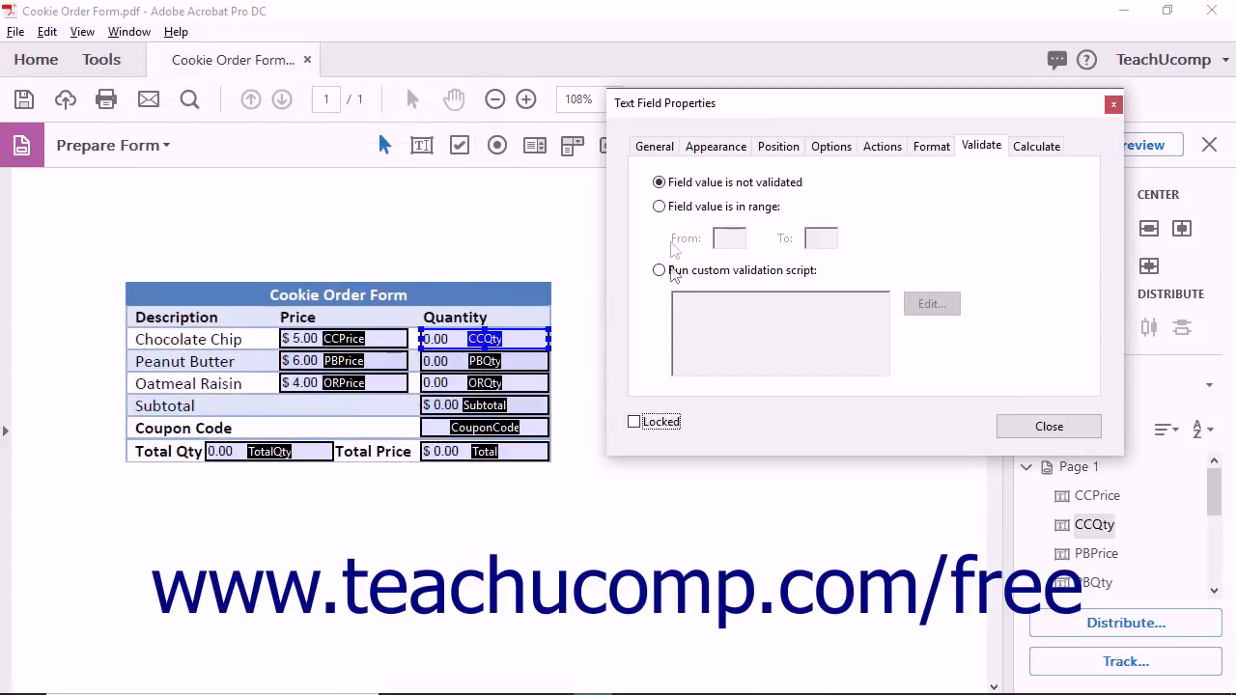
left_click(659, 205)
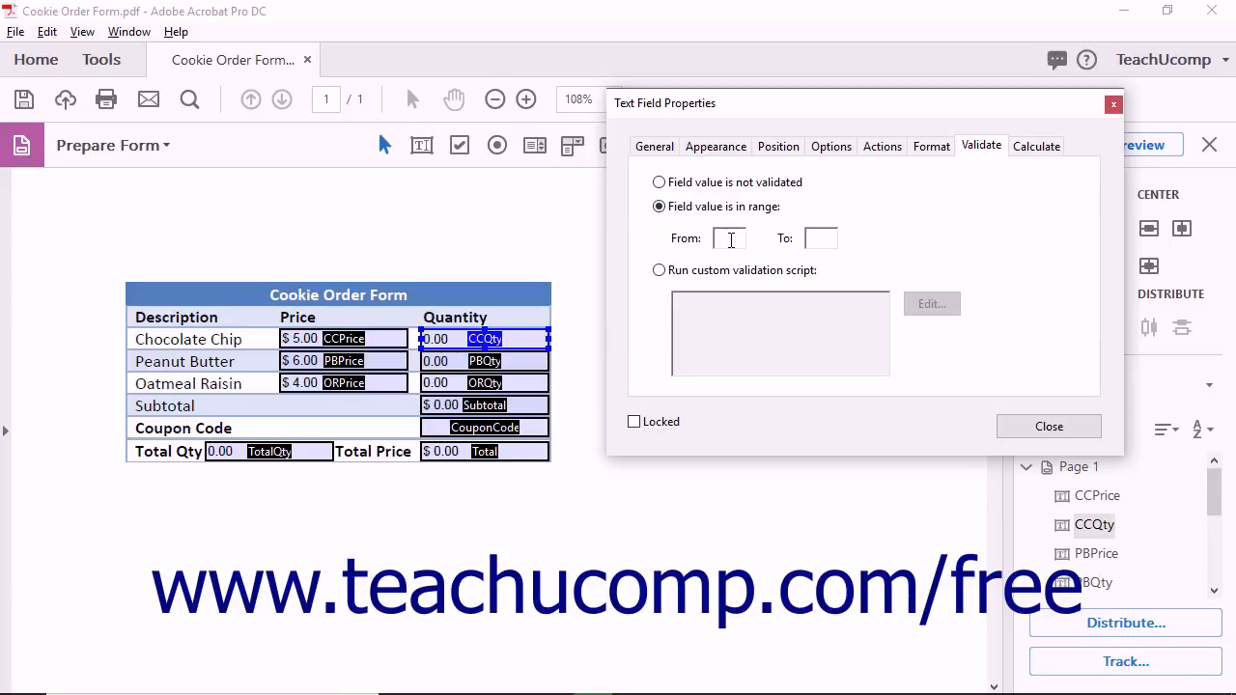
type("999")
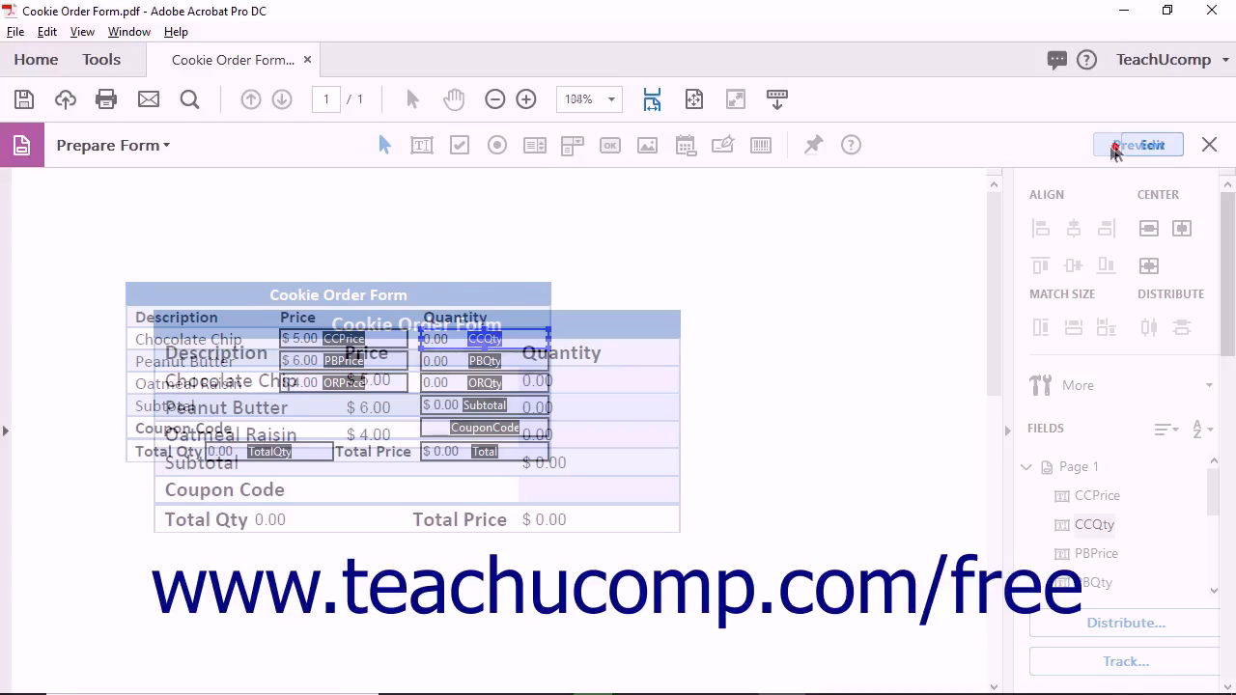
Enter -3 into the Chocolate Chip quantity field in preview to test validation
left_click(1135, 144)
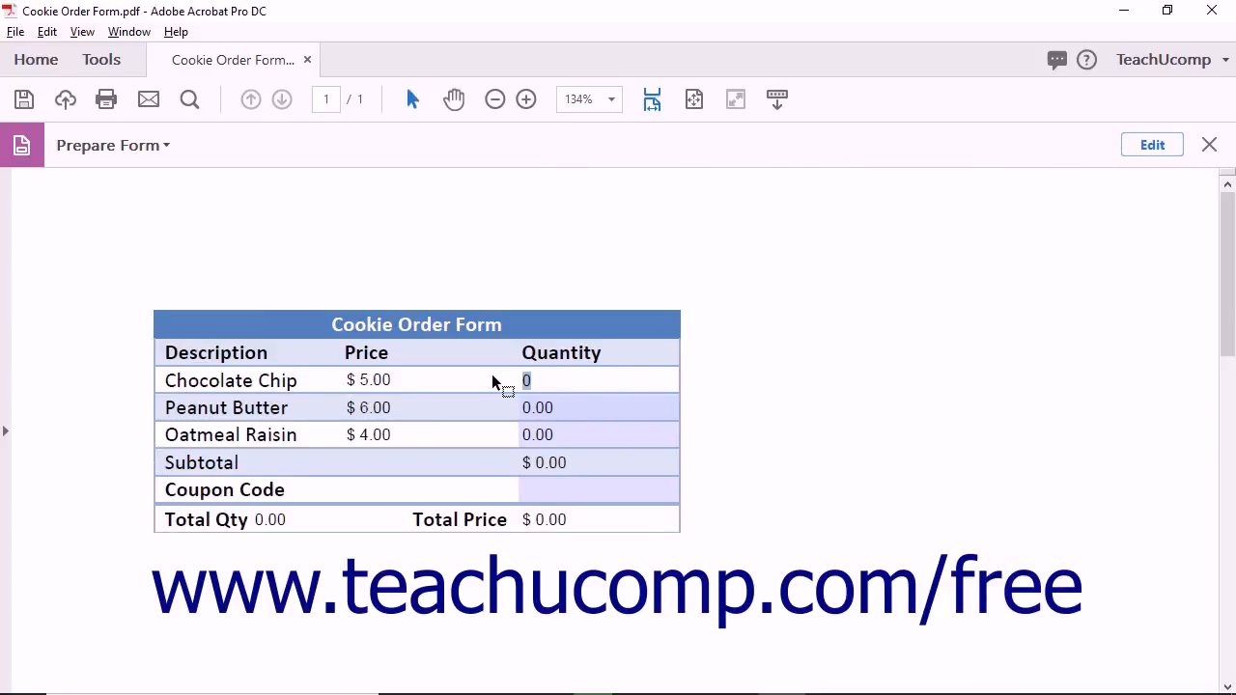
type("-3")
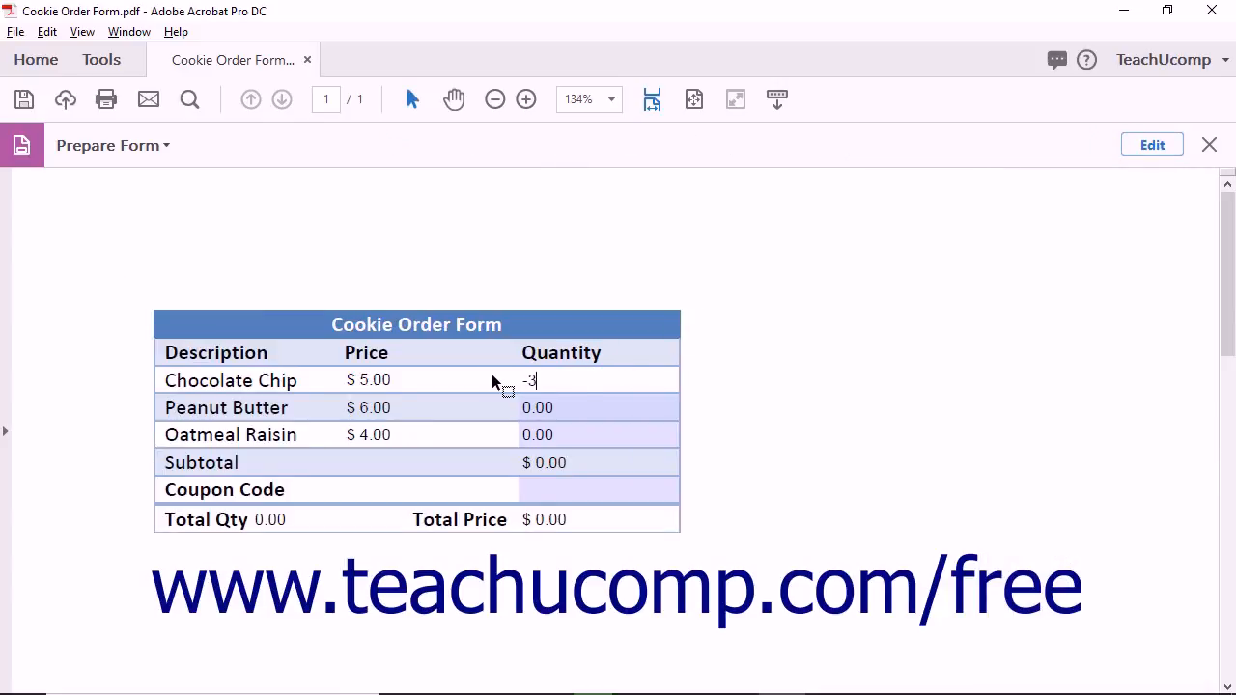